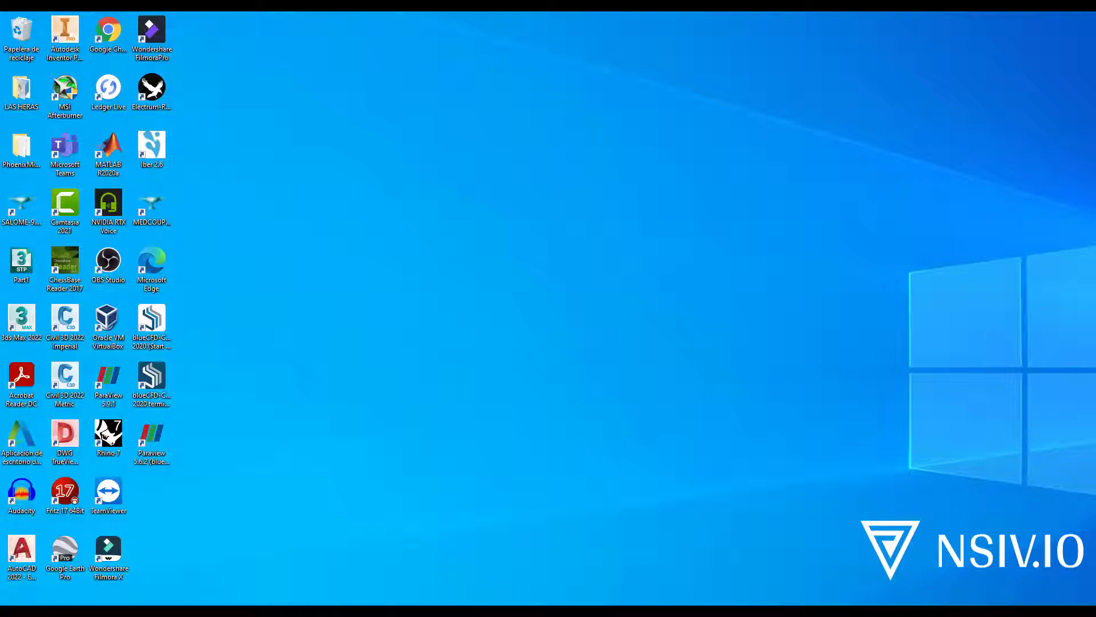
mouse_move(284, 314)
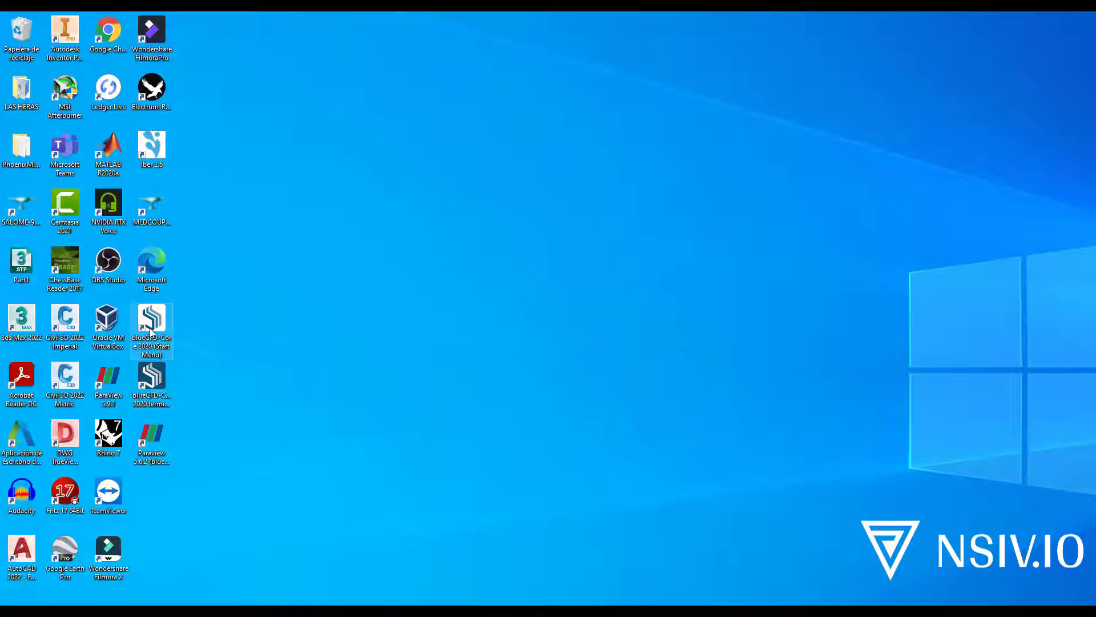
Create a 'run' folder in blueCFD-Core-2020's ofuser-of8 and launch the OpenFOAM terminal
double_click(152, 324)
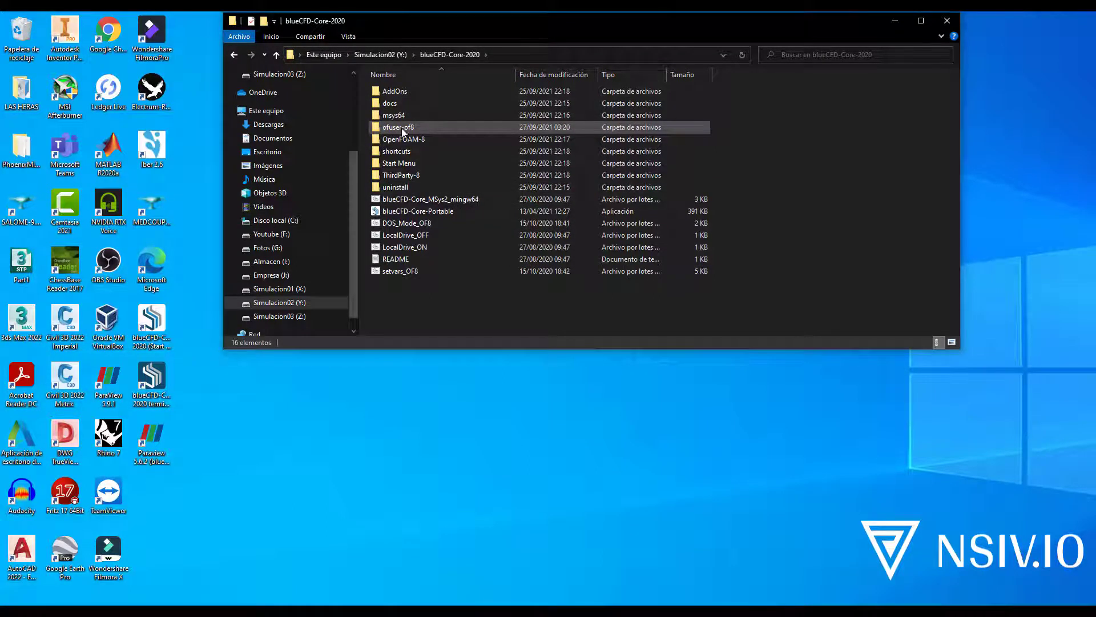
double_click(399, 127)
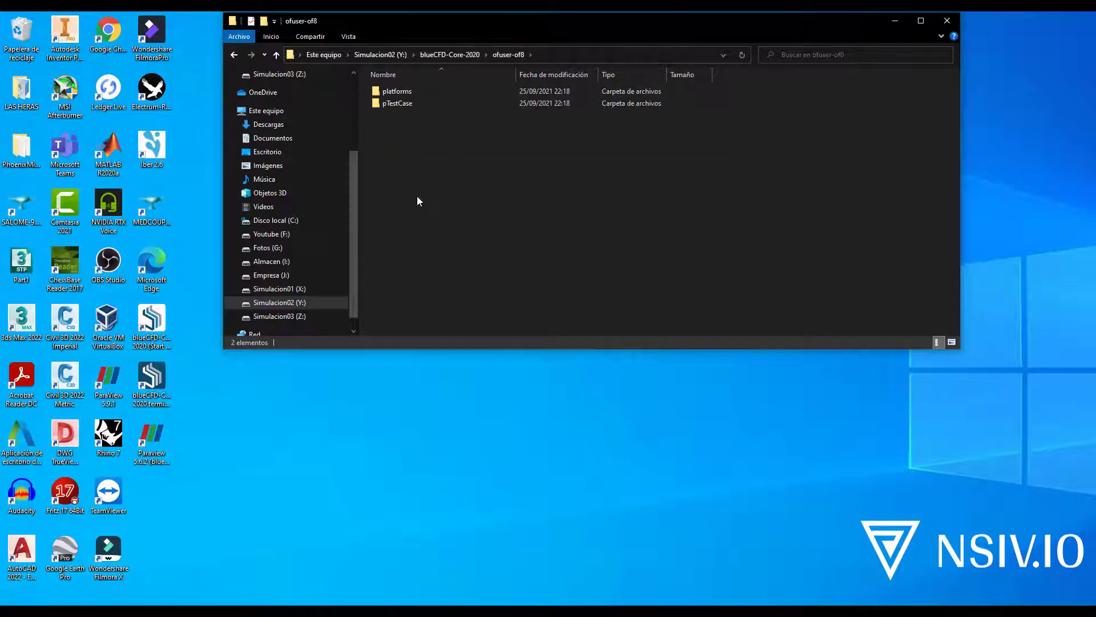
right_click(418, 201)
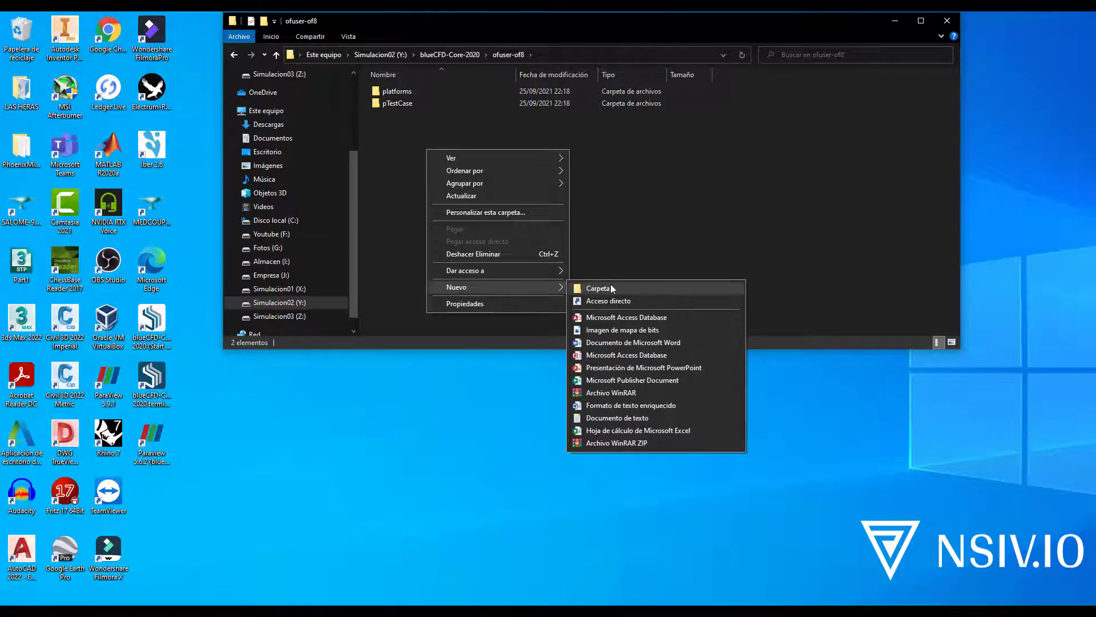
click(598, 287)
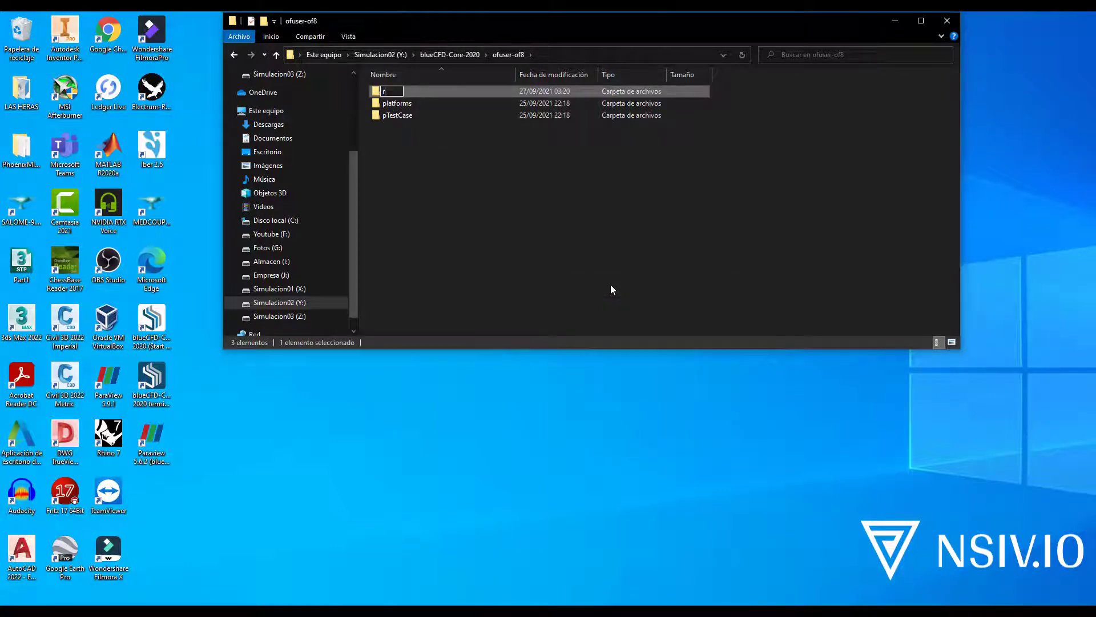
key(Return)
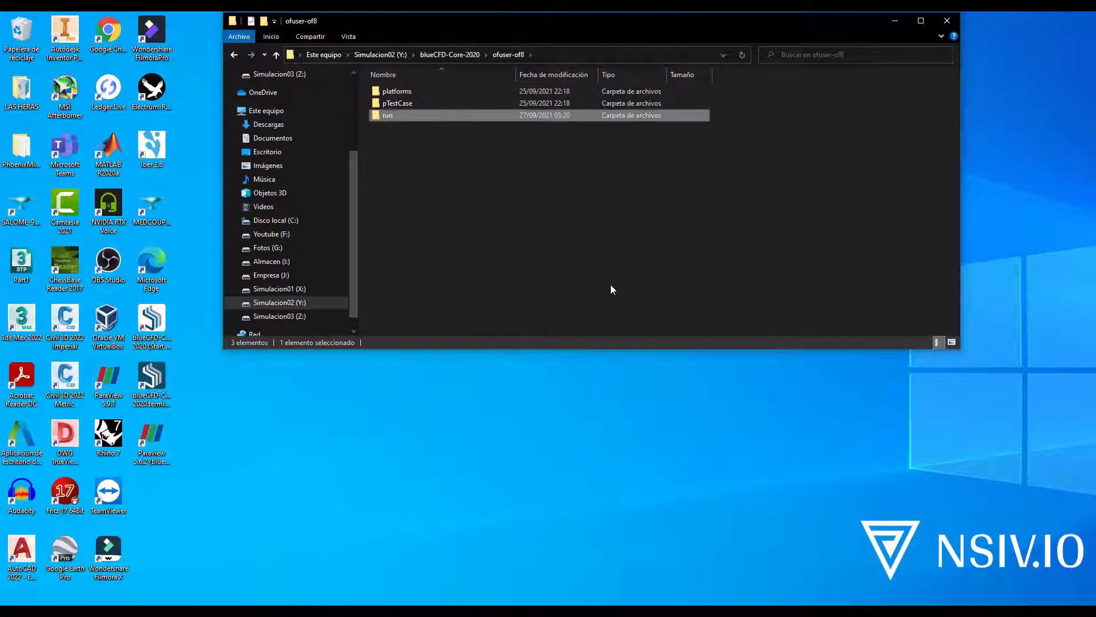
double_click(387, 115)
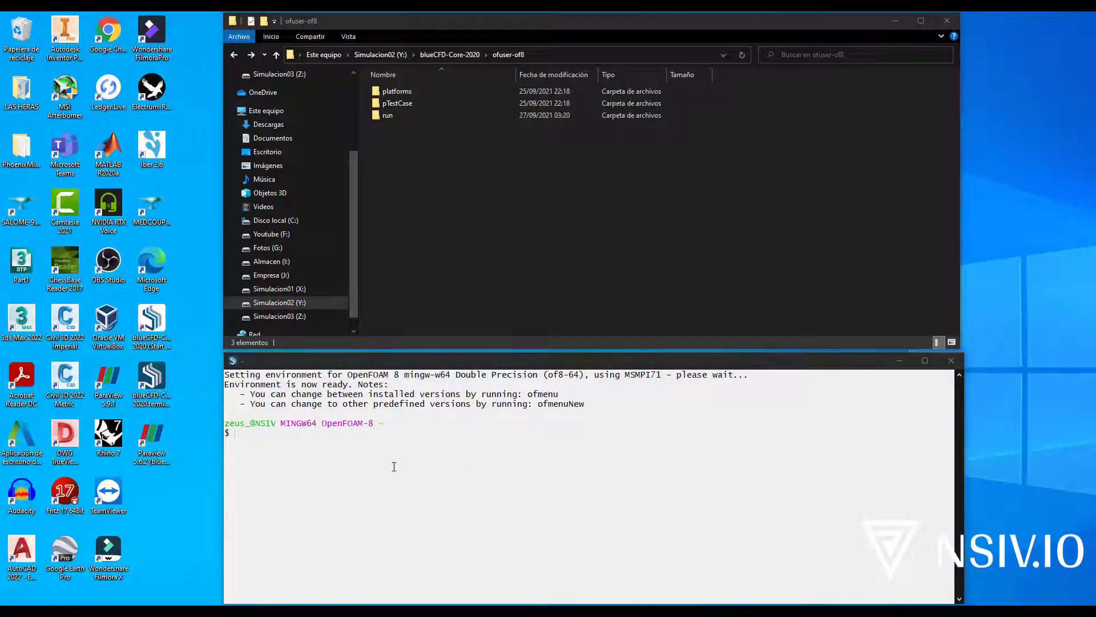
mouse_move(538, 449)
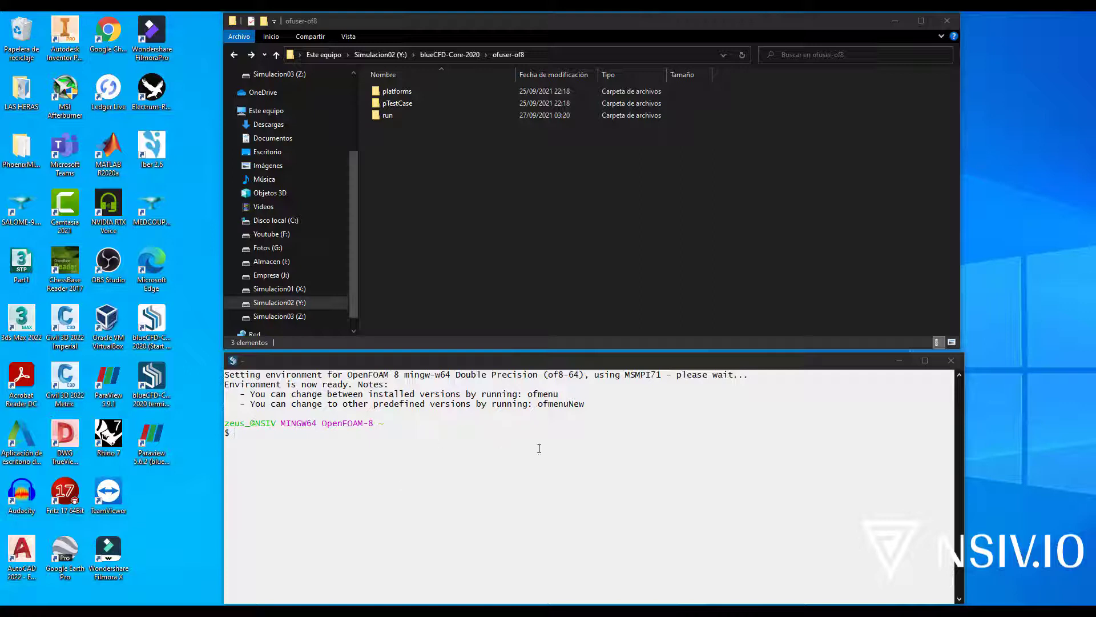
mouse_move(432, 421)
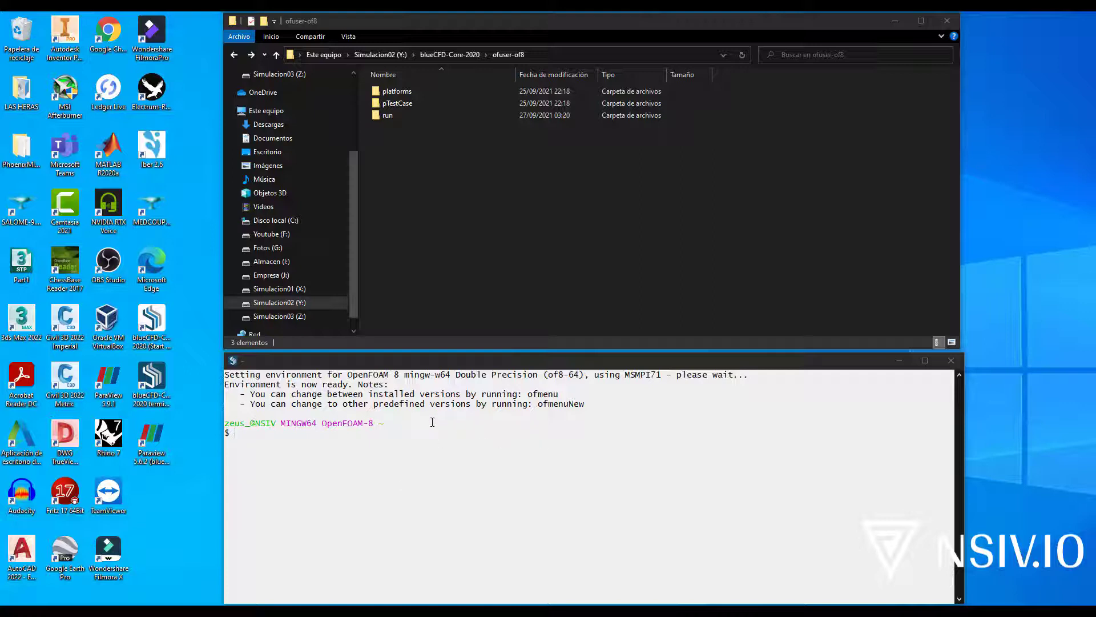
mouse_move(504, 430)
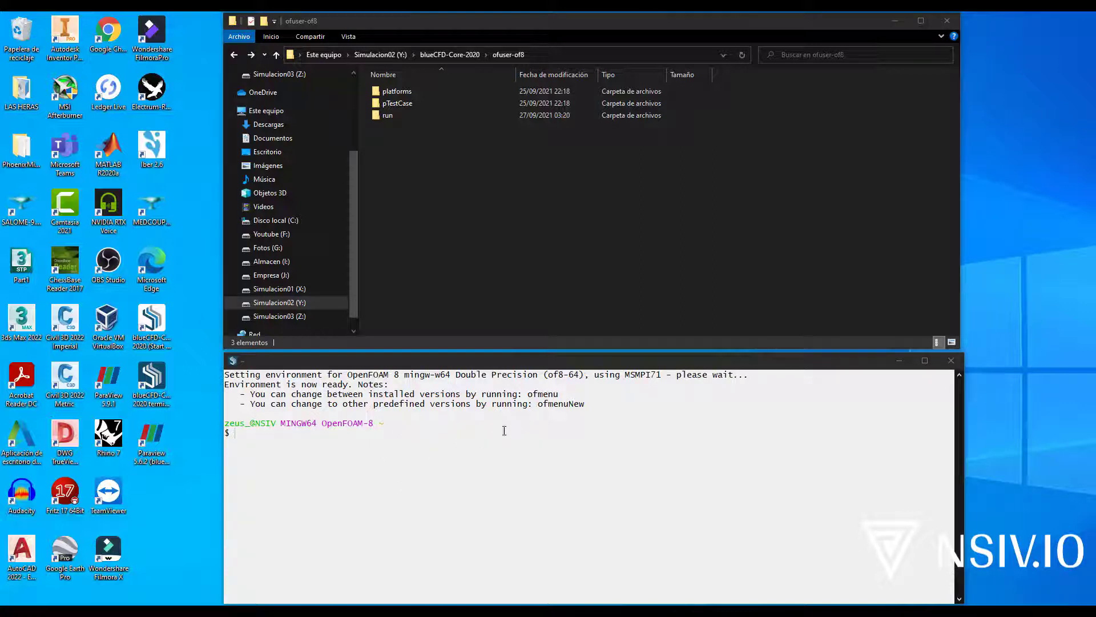
Set the mintty terminal's Looks theme to rosipov and apply it
right_click(503, 430)
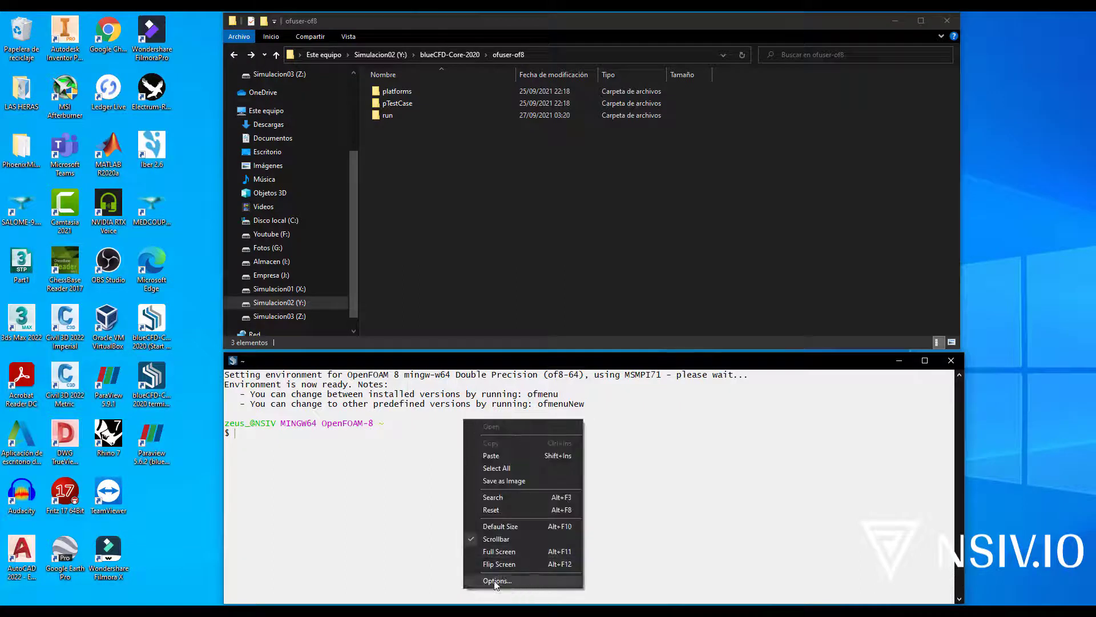
click(498, 580)
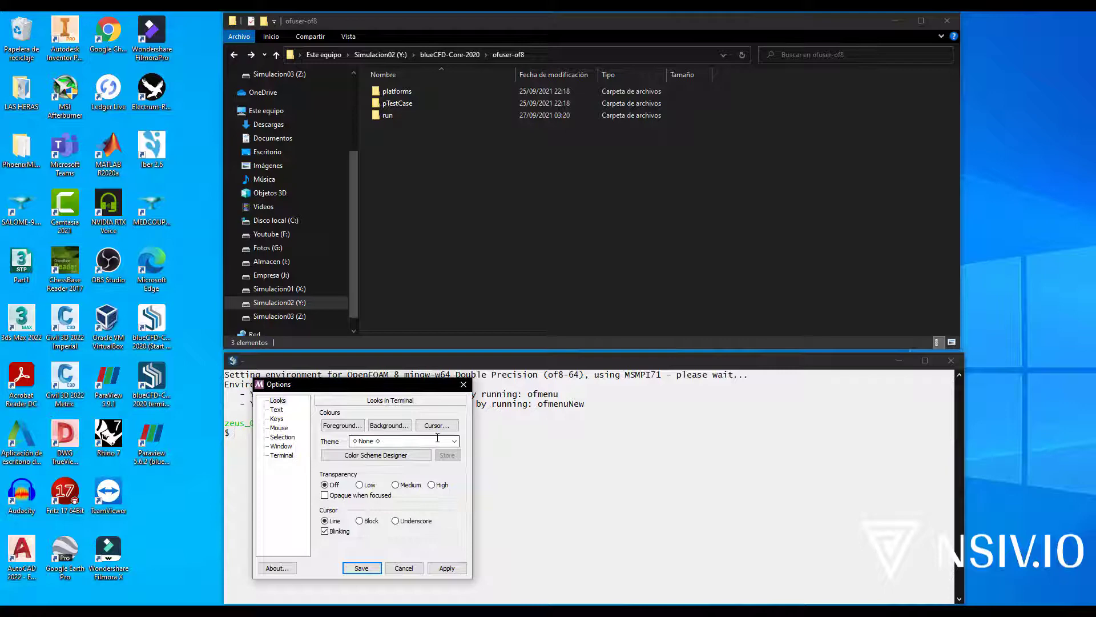
click(453, 441)
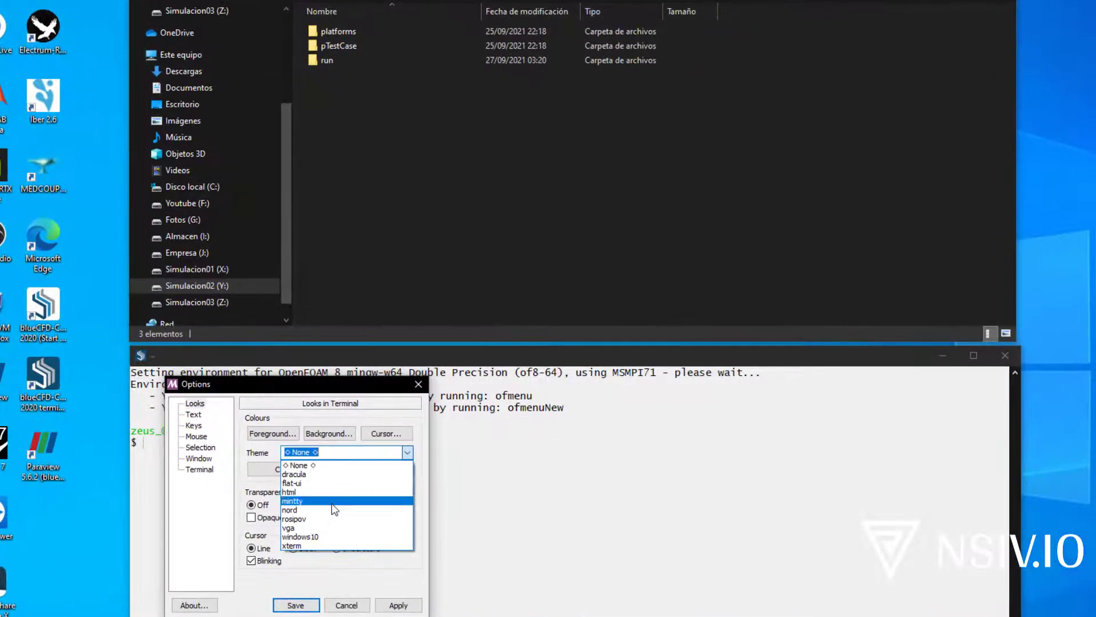
mouse_move(303, 519)
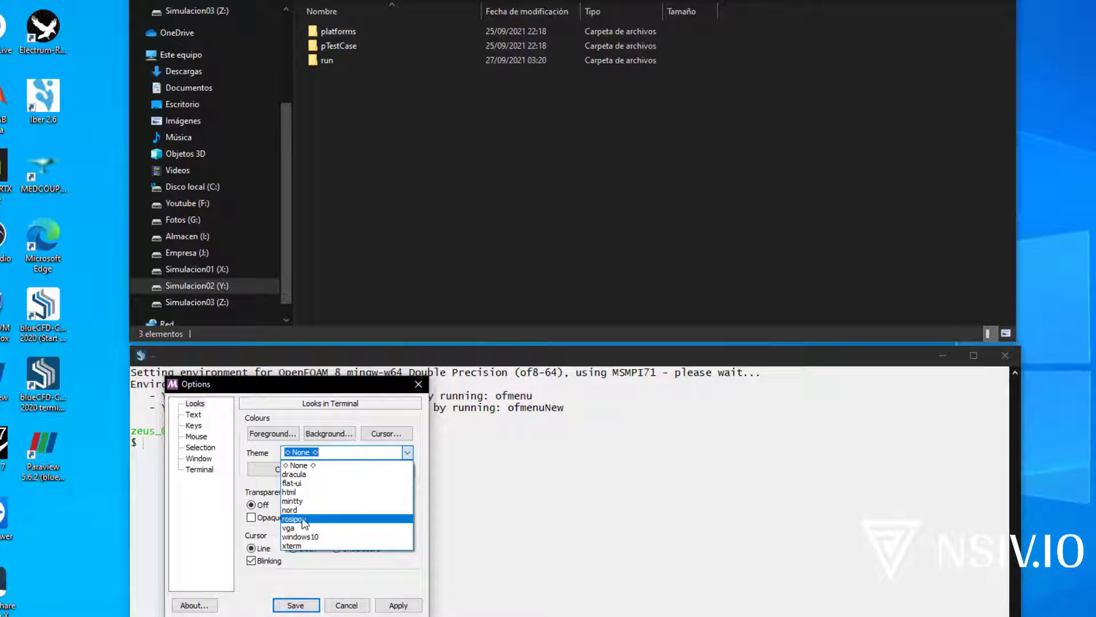
click(290, 518)
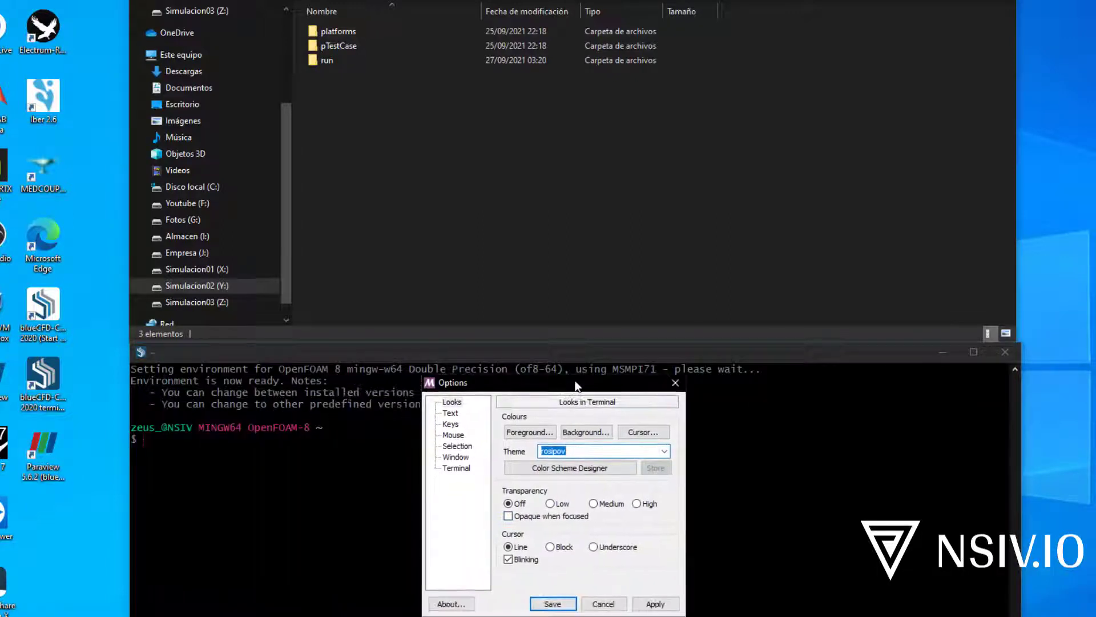
mouse_move(452, 423)
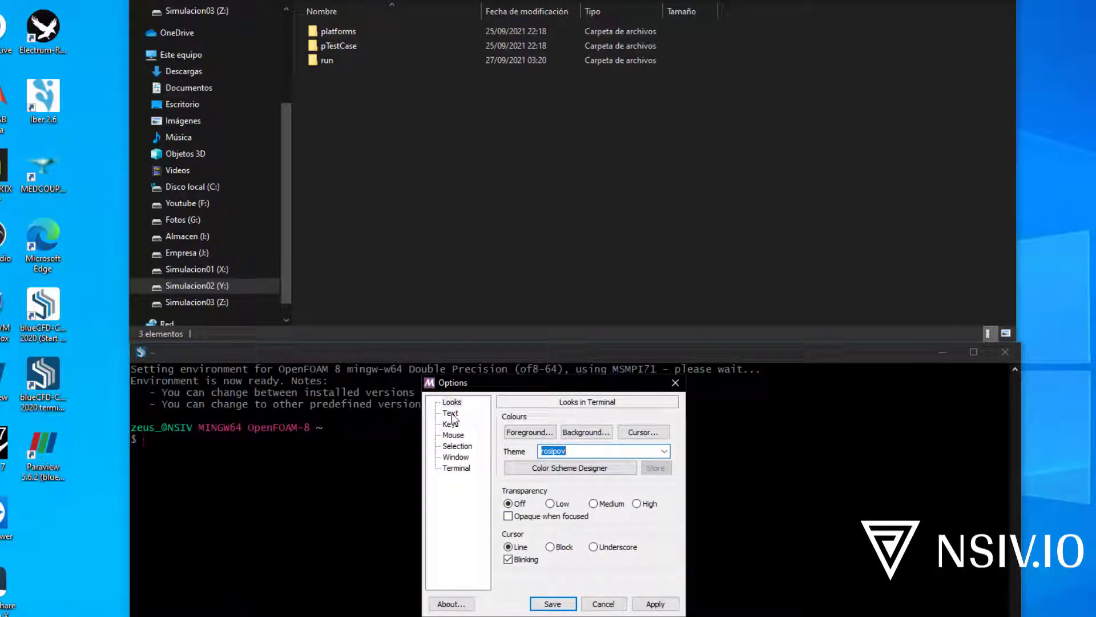
click(457, 445)
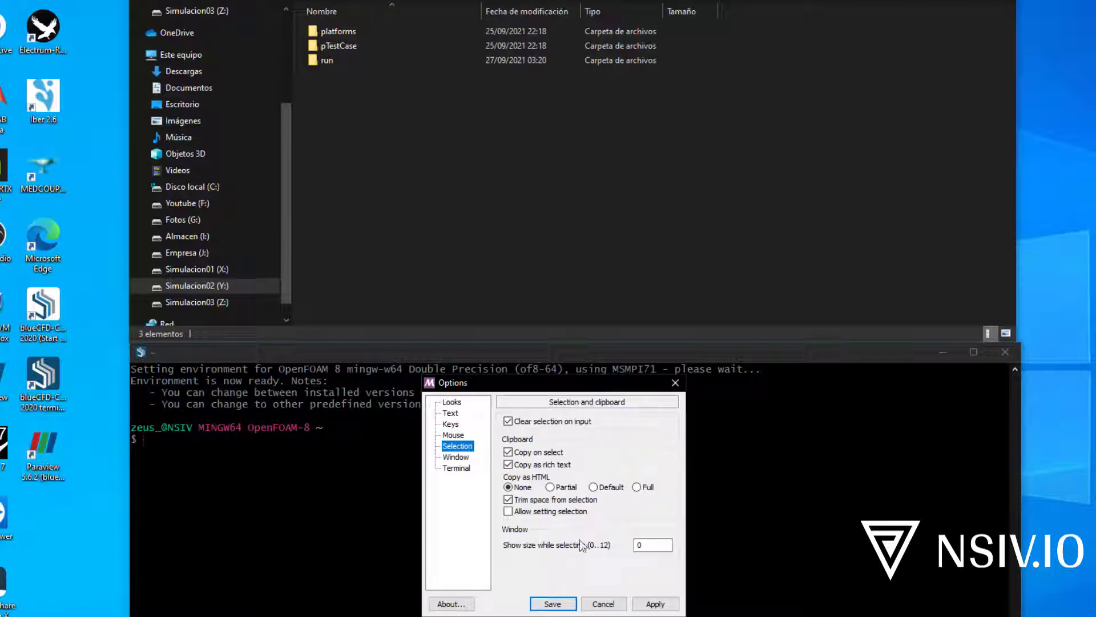
click(451, 402)
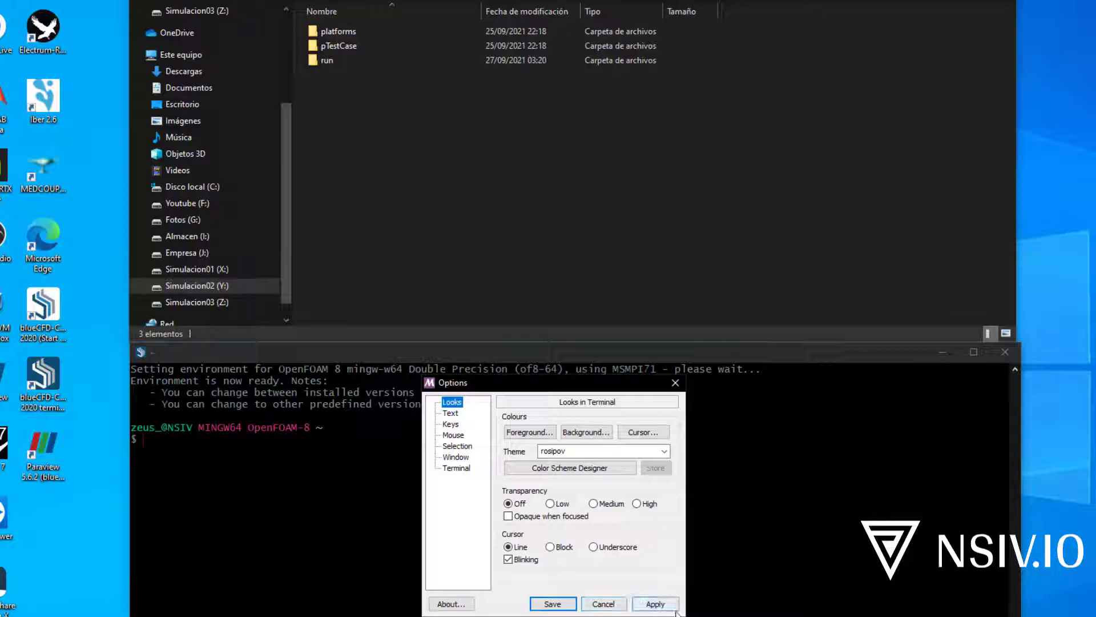
click(603, 603)
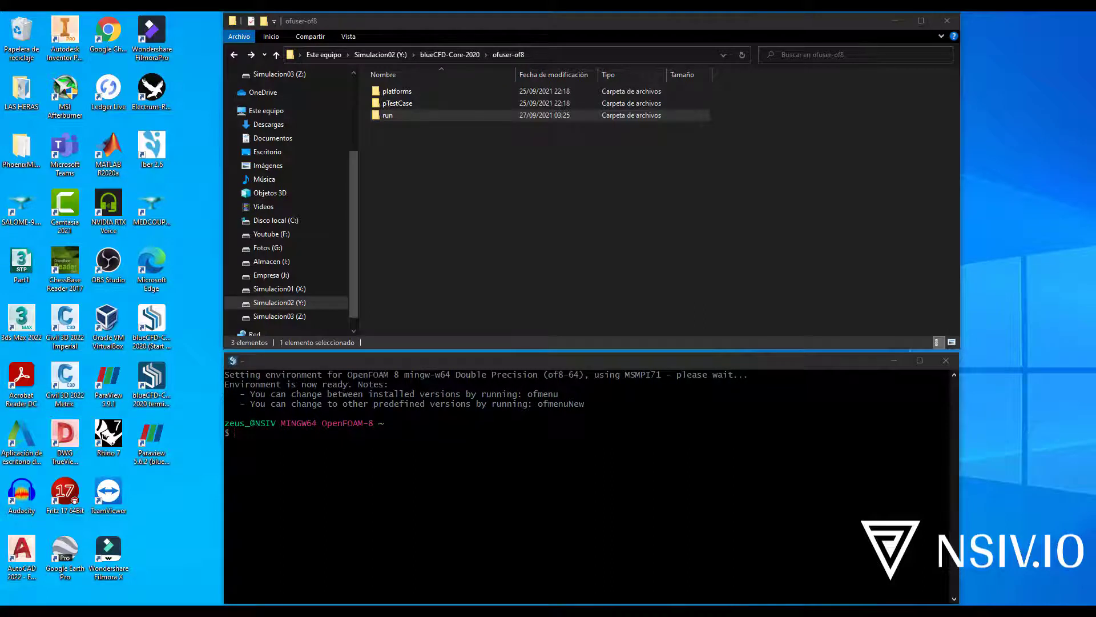
Run cd $FOAM_RUN to move into ~/blueCFD/ofuser-of8/run
text(cd)
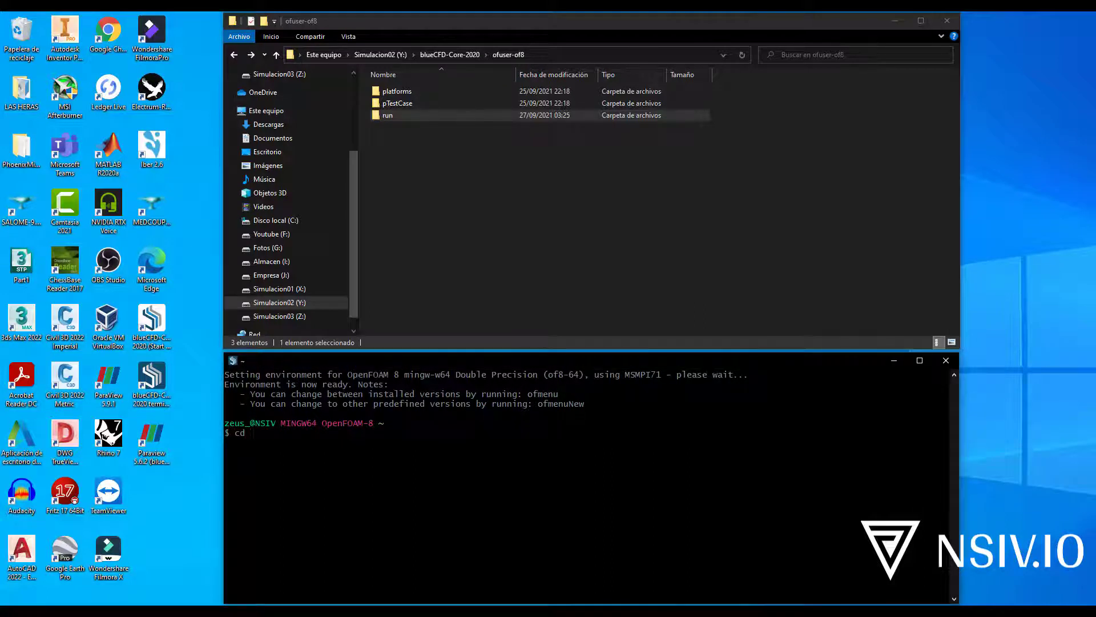
text($)
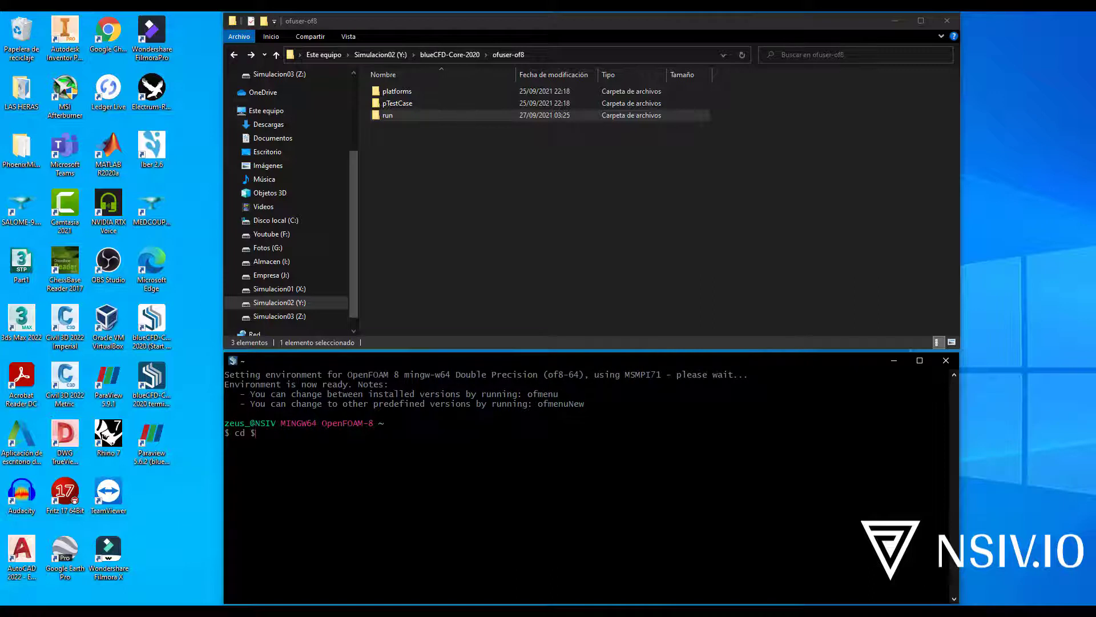
text(FOAM_)
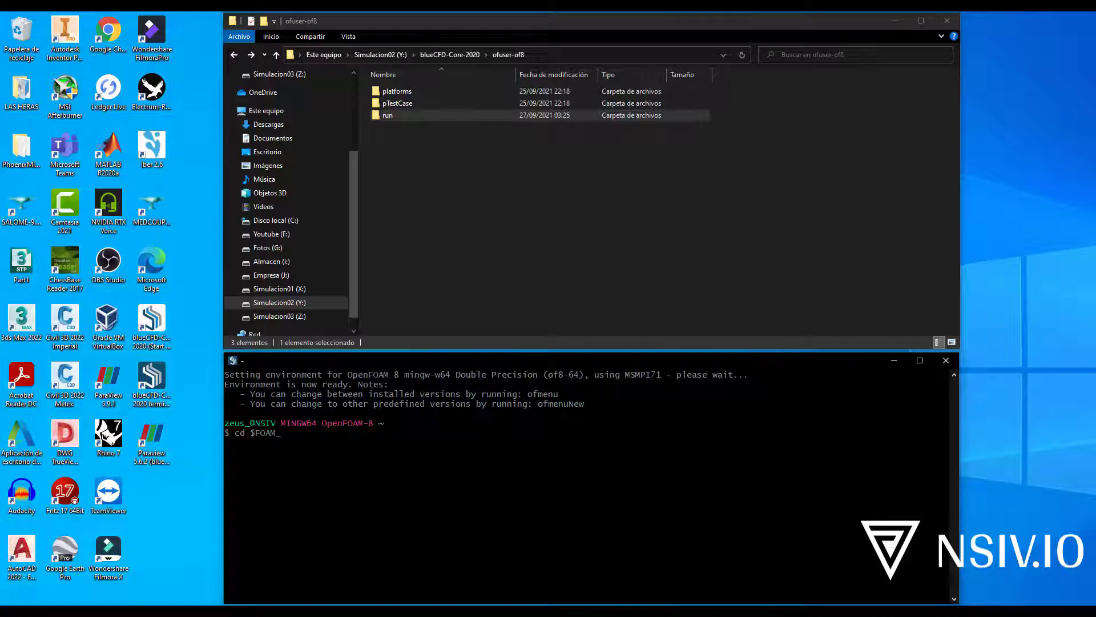
key(Return)
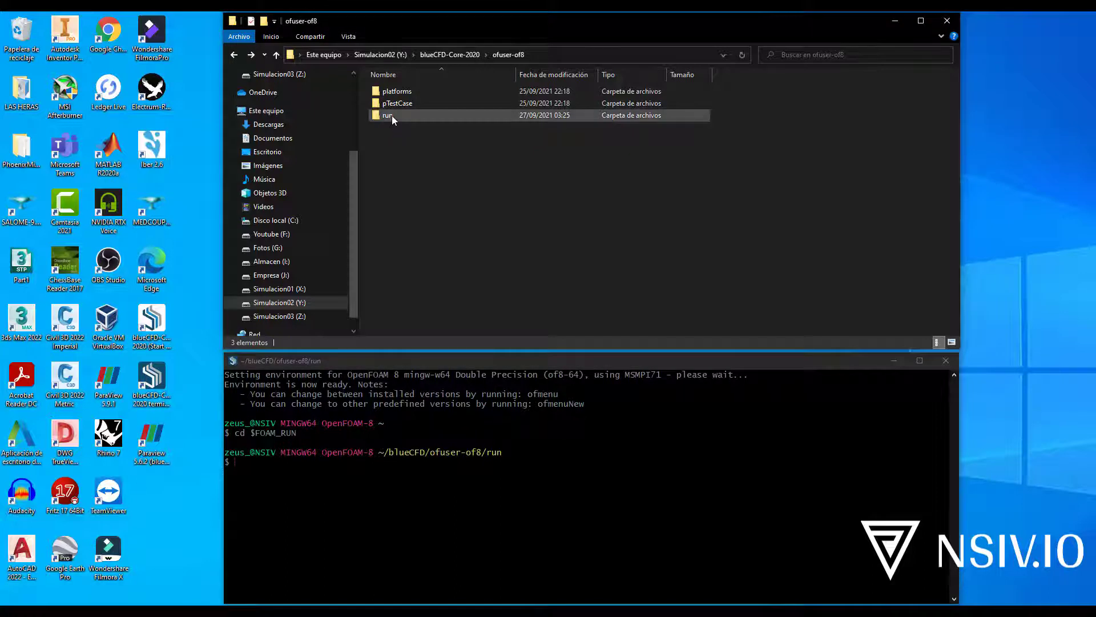
Open the run folder and create a new TEST1 folder inside it
double_click(387, 115)
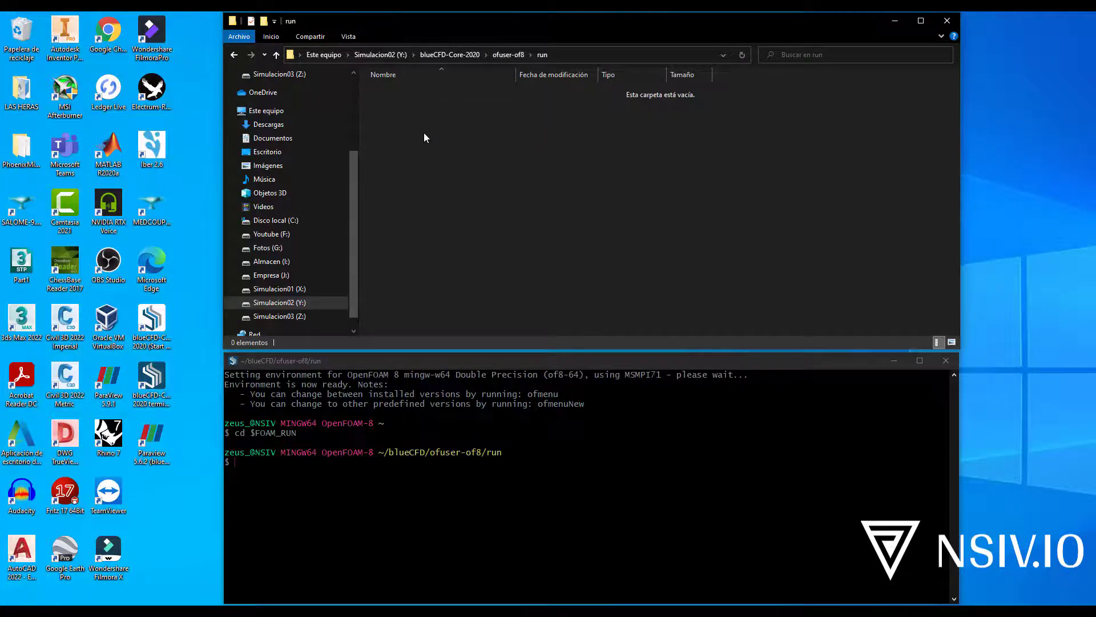
right_click(423, 138)
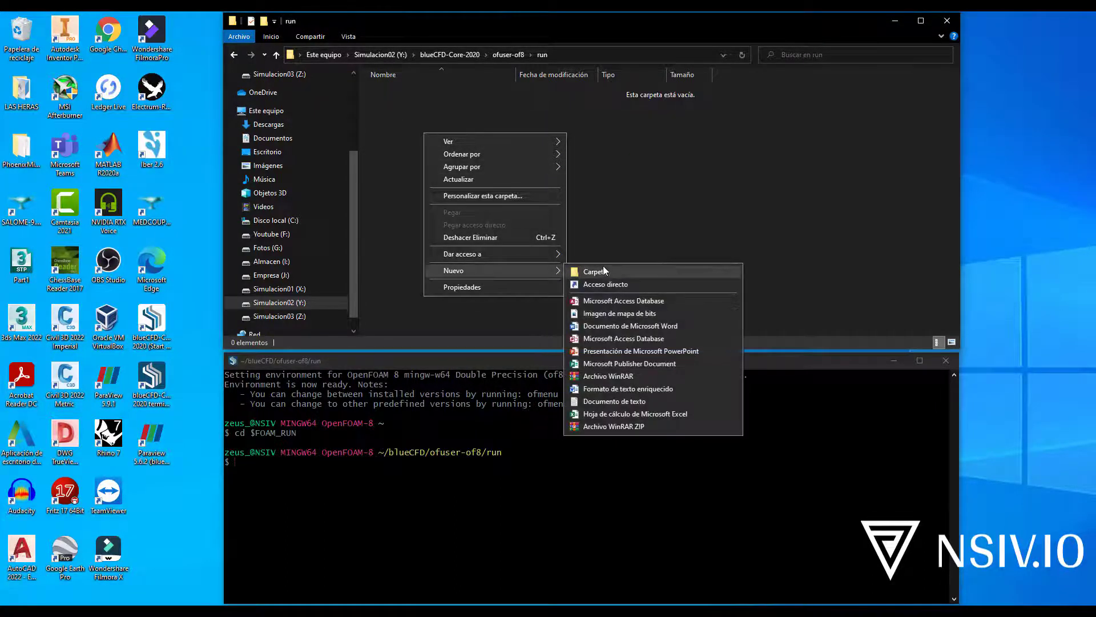
click(595, 271)
text(TEST1)
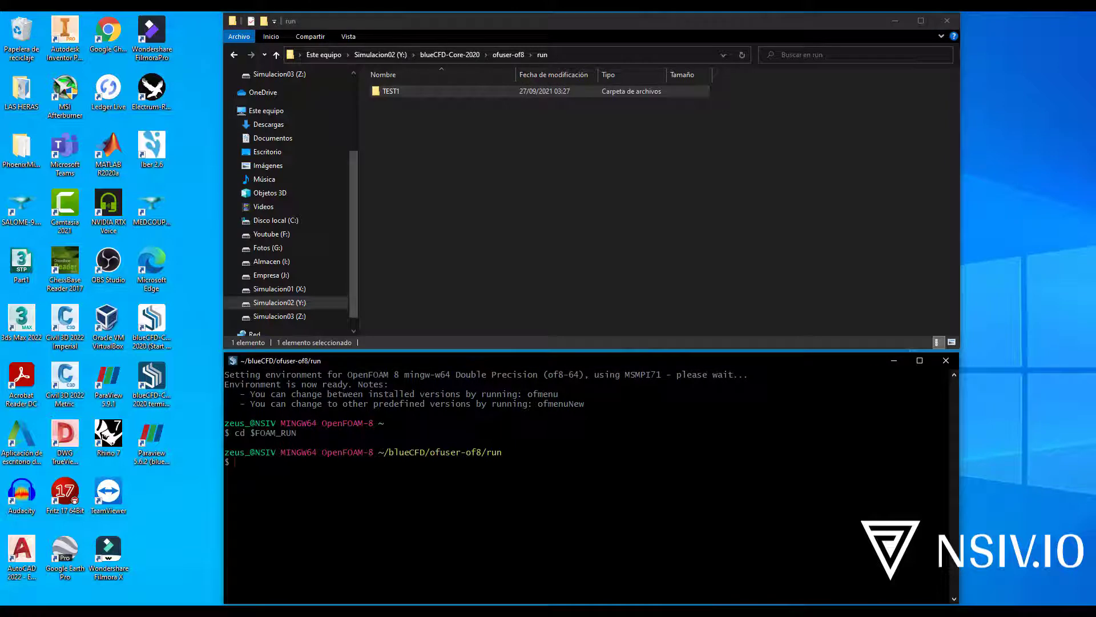
Run ls in the terminal to list TEST1 in the run folder
text(ls)
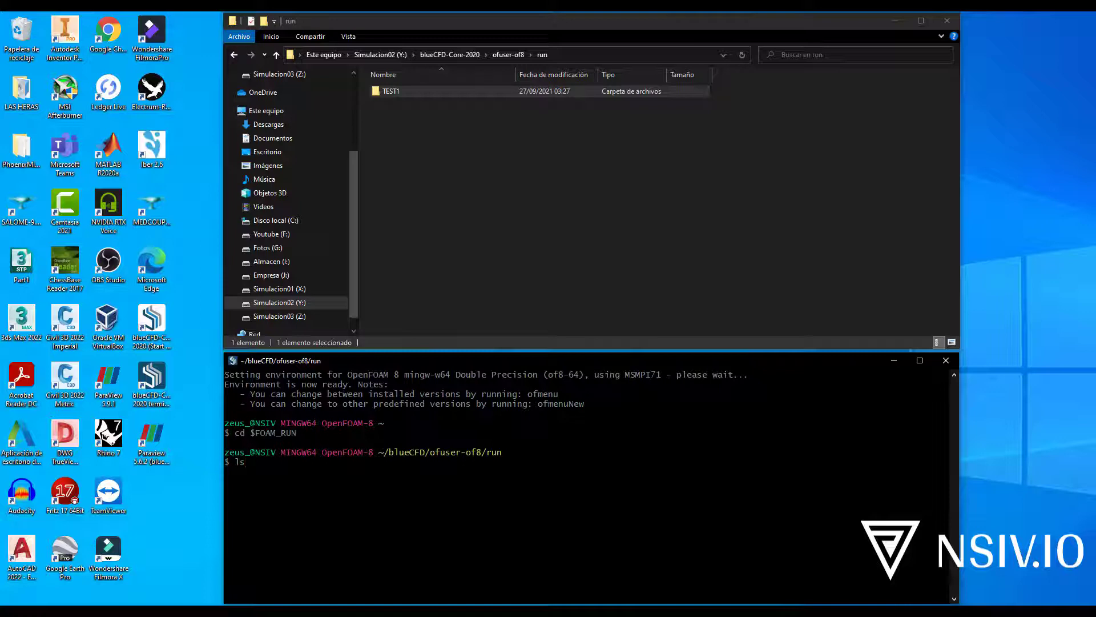
key(Return)
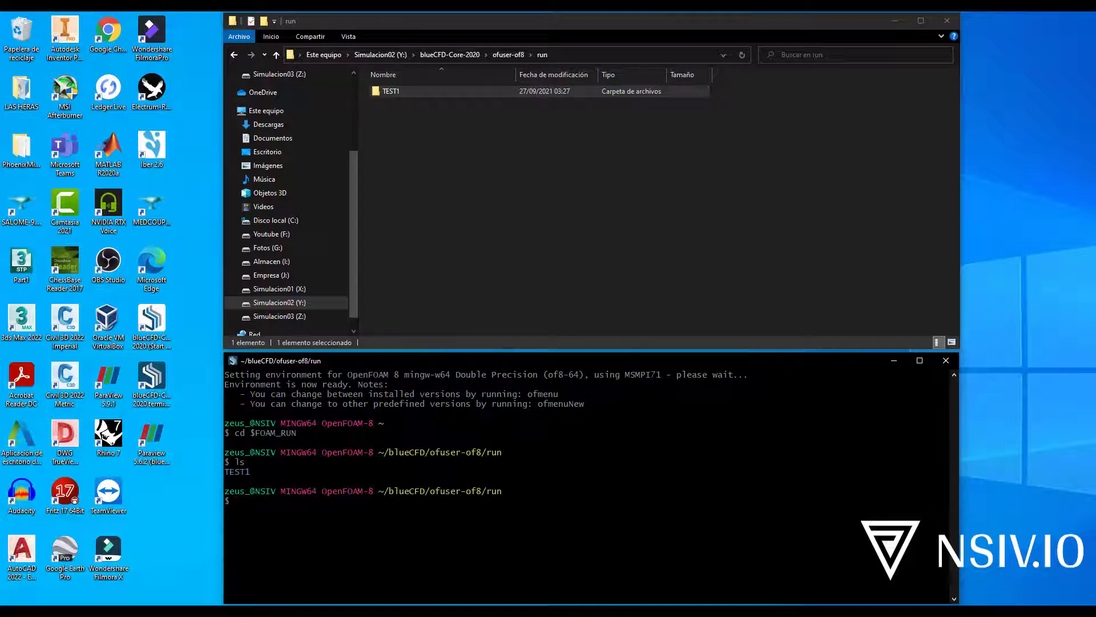
click(451, 152)
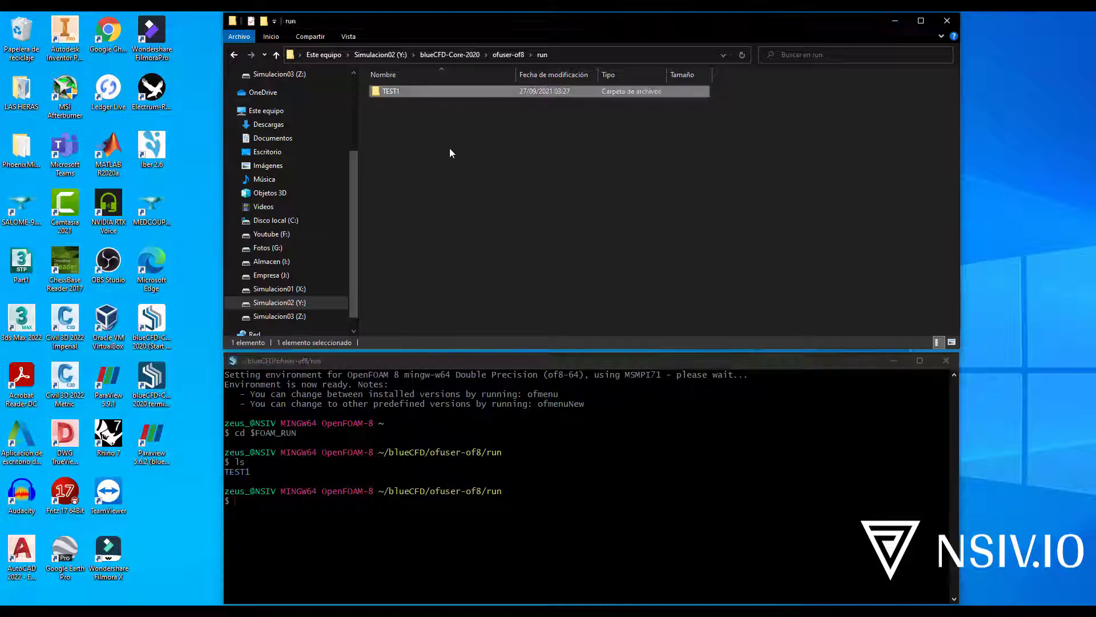
Create a TEST2 folder in run and list TEST1 and TEST2 with ls
click(430, 151)
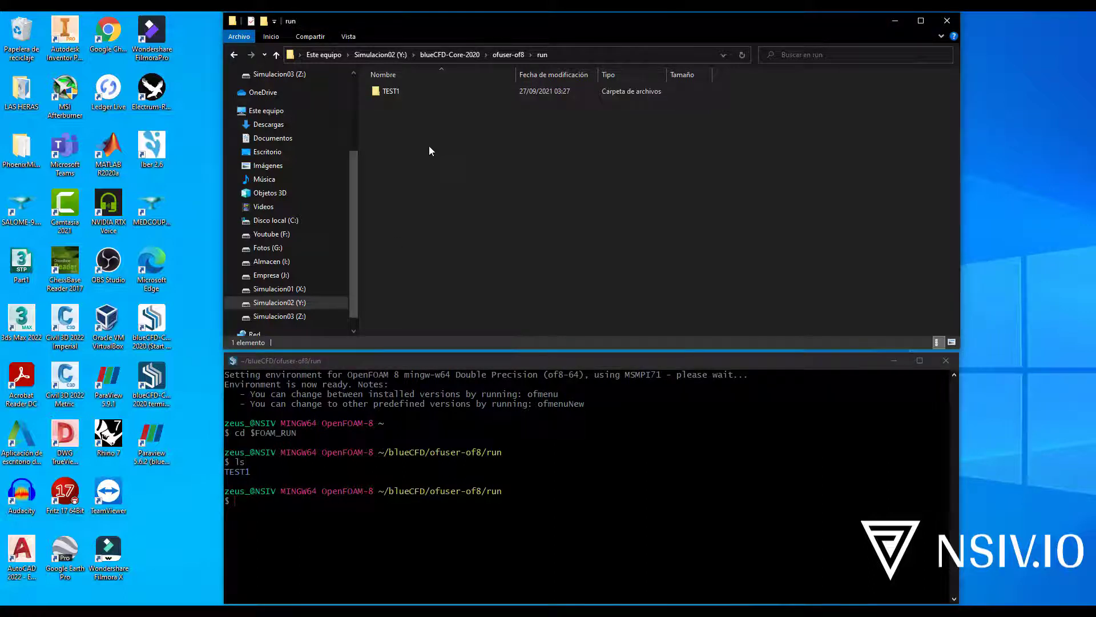
right_click(429, 150)
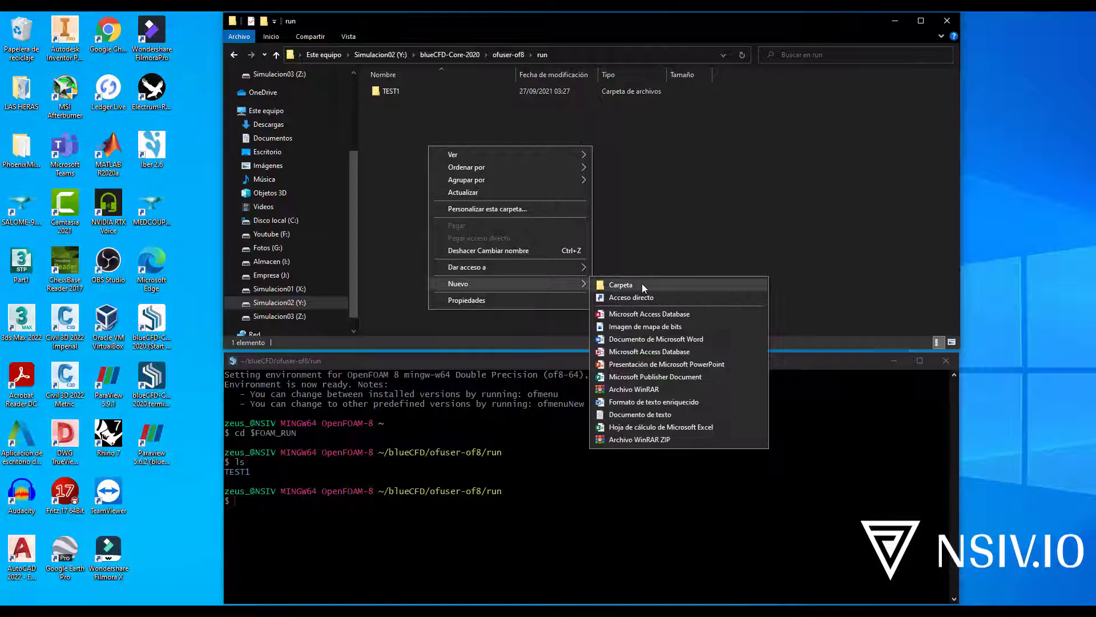
click(620, 284)
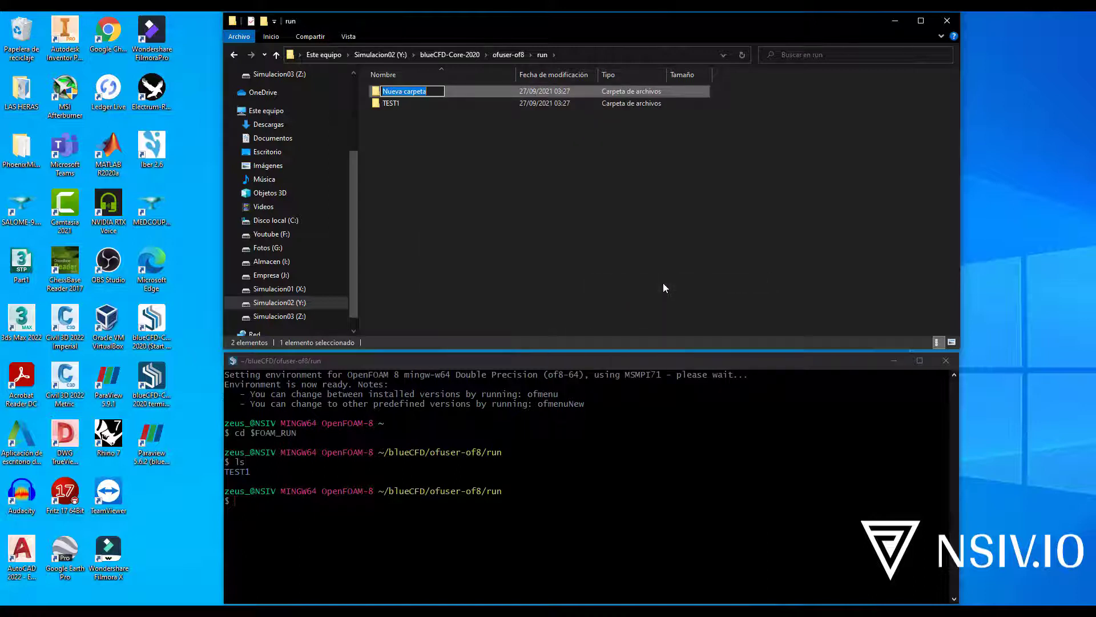
text(TEST2)
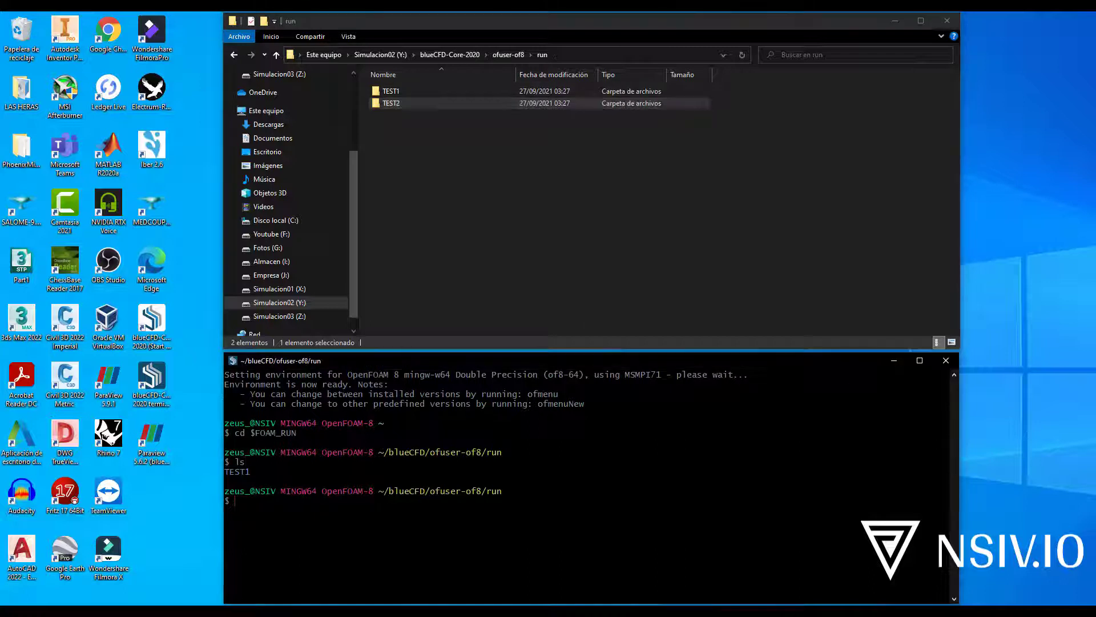
text(ls)
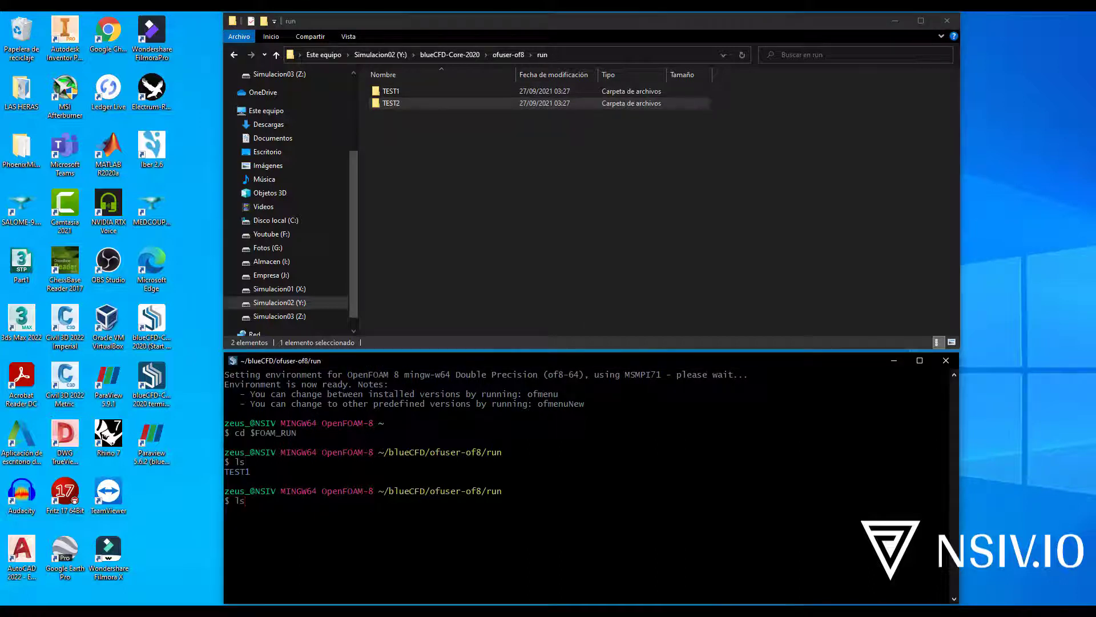
key(Return)
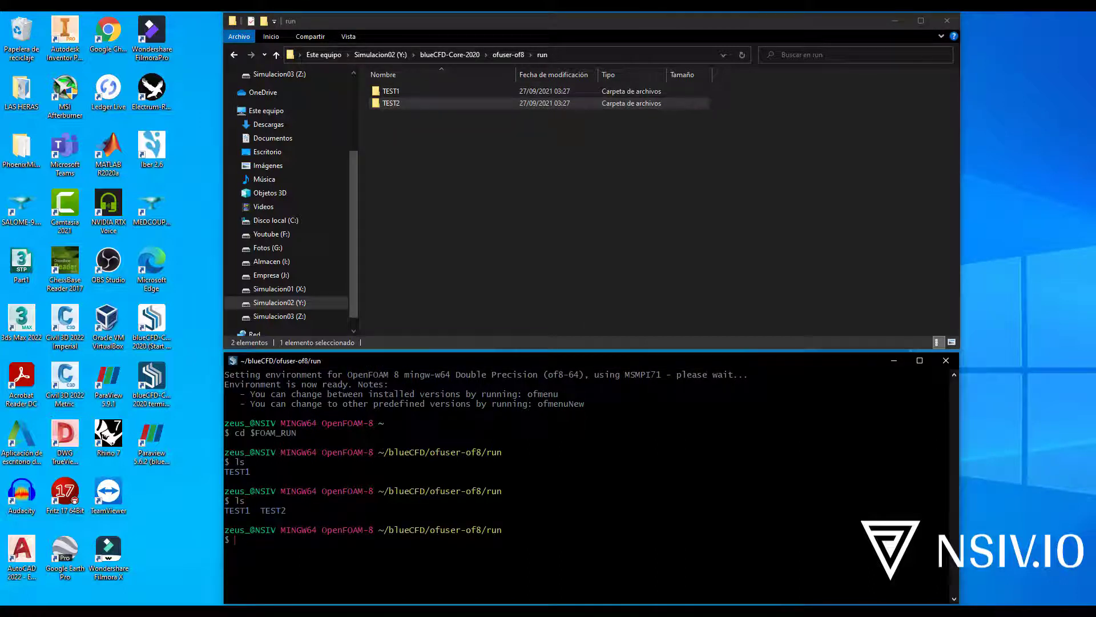